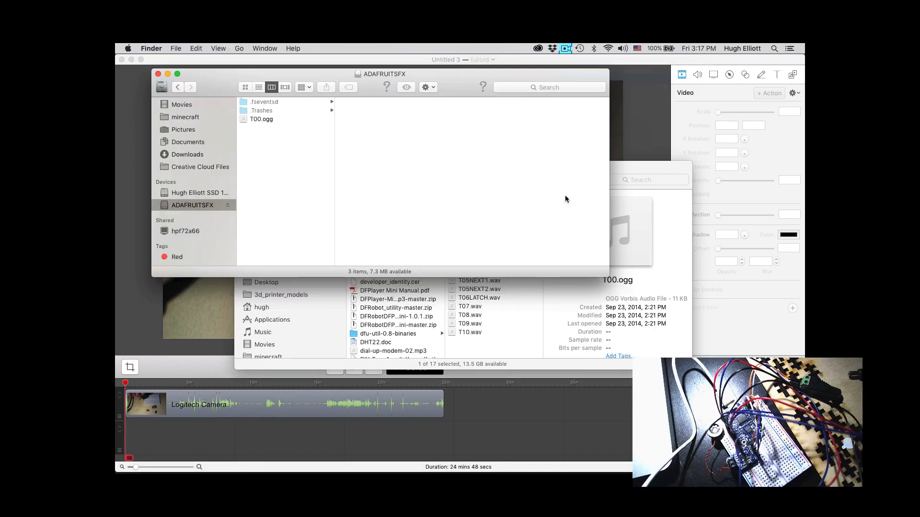
pyautogui.moveTo(449, 221)
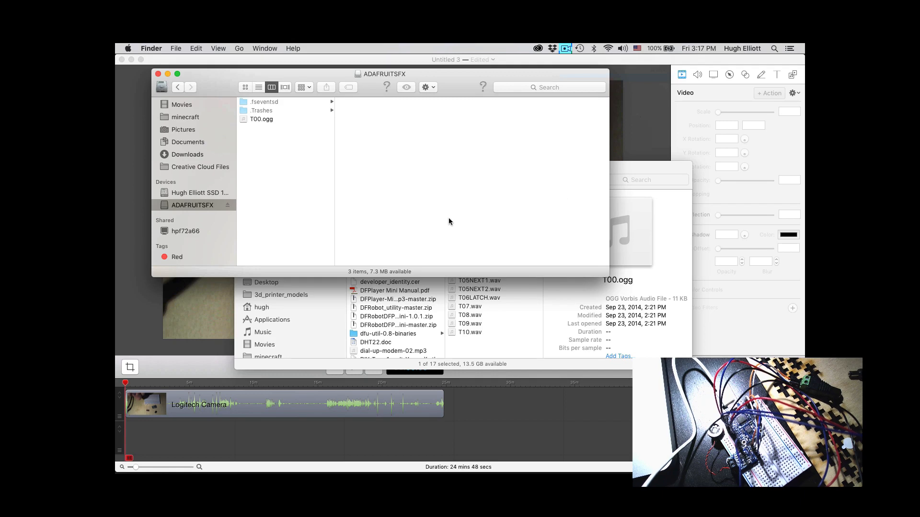
pyautogui.moveTo(369, 311)
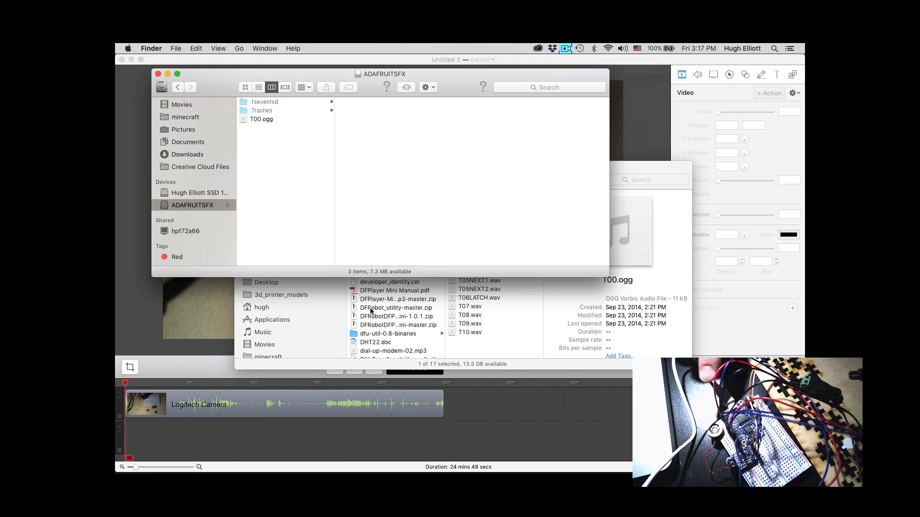
pyautogui.moveTo(286, 218)
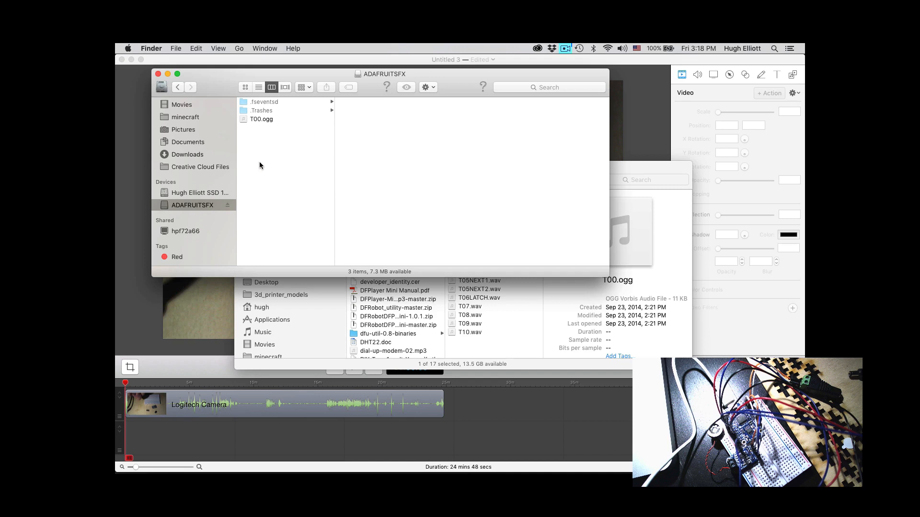
pyautogui.moveTo(257, 120)
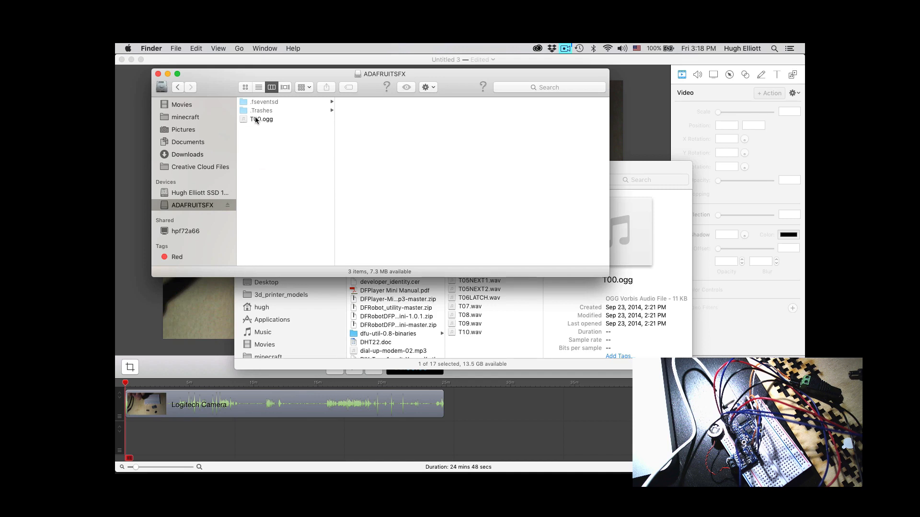
pyautogui.moveTo(541, 231)
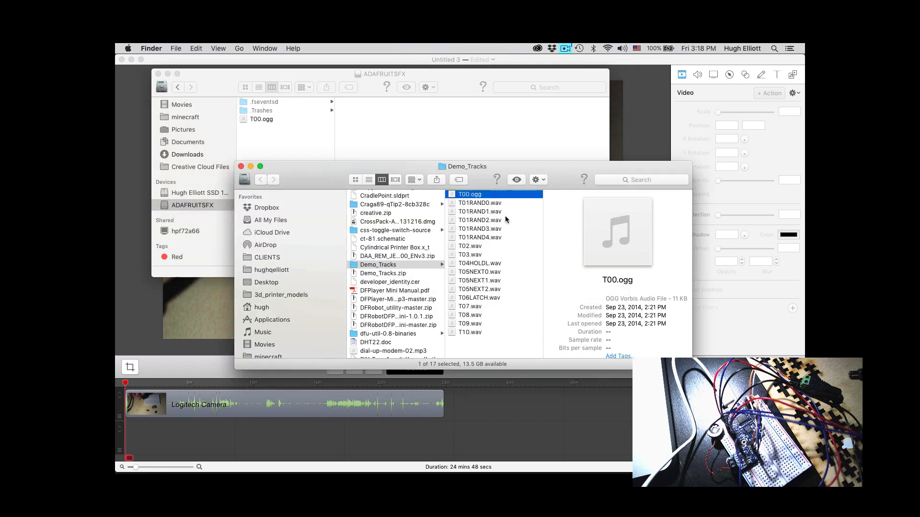
# Copy all 17 Demo_Tracks sound files onto the ADAFRUITSFX drive
pyautogui.click(492, 350)
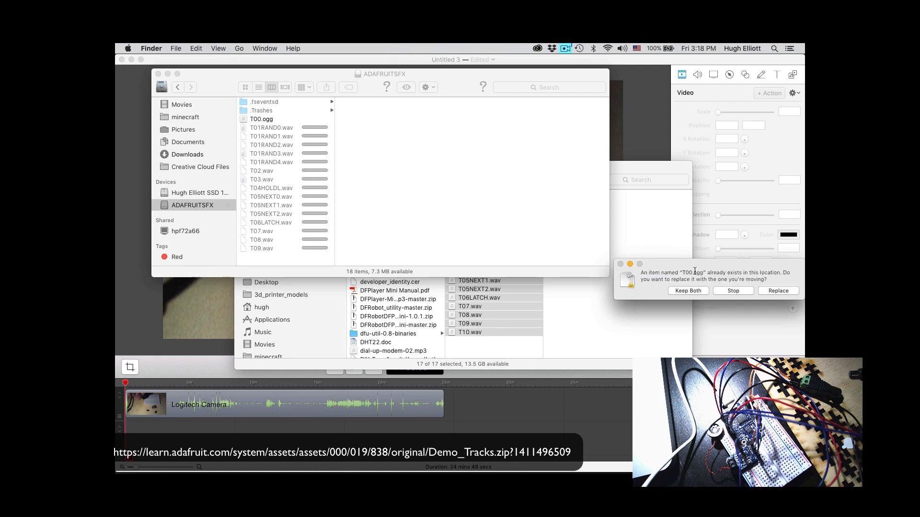
# Replace the drive's existing T00.ogg so ADAFRUITSFX holds T00.ogg through T10.wav, 19 items
pyautogui.click(778, 291)
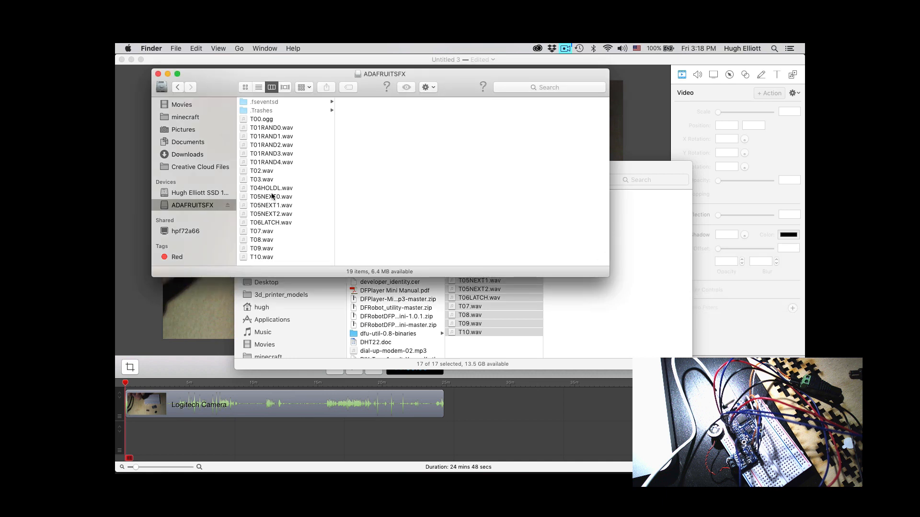
pyautogui.moveTo(290, 212)
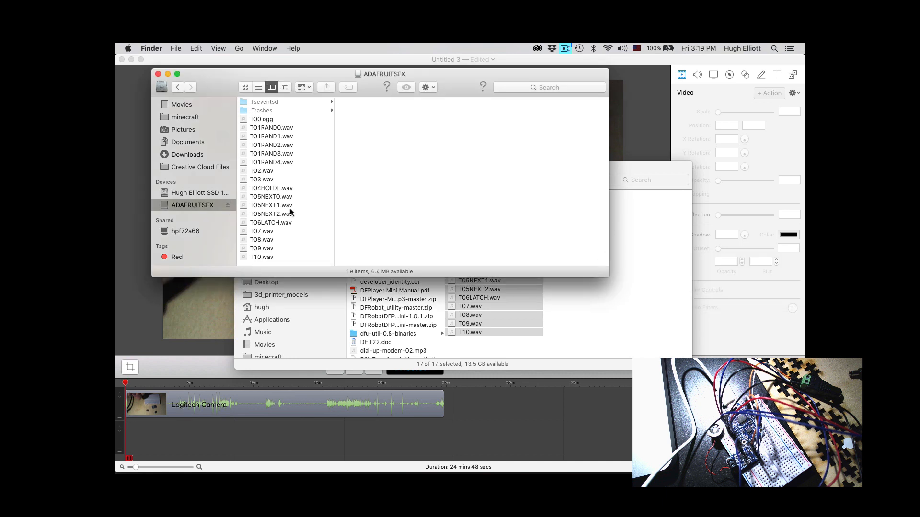